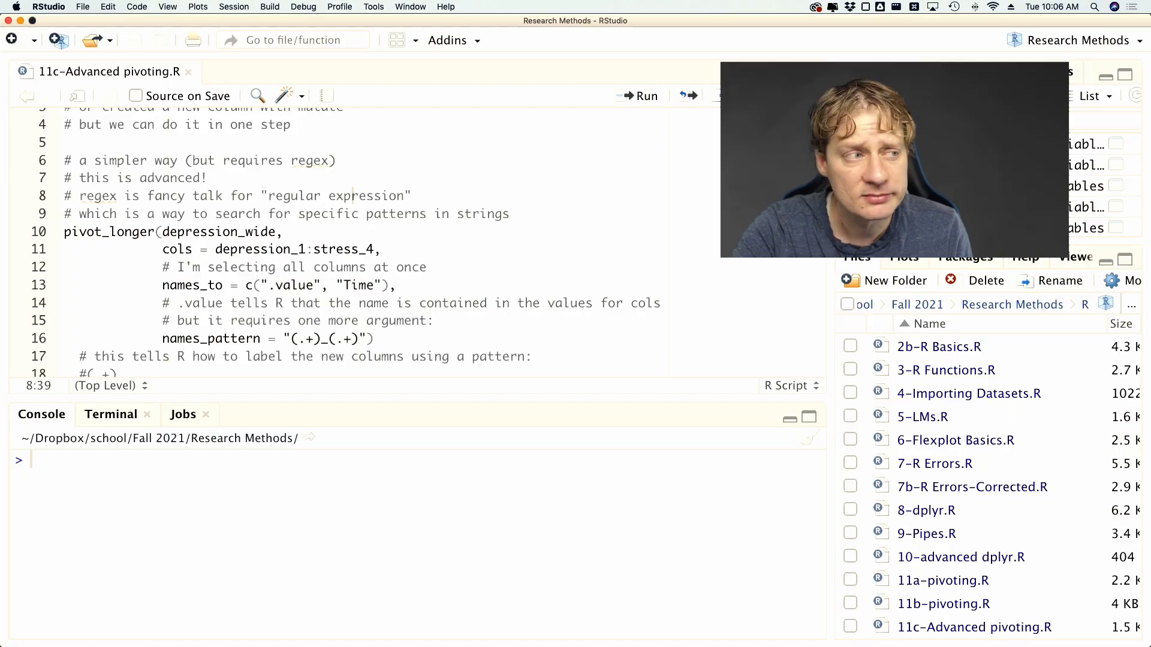
# Insert a blank line above the pivot_longer call in 11c-Advanced pivoting.R
pyautogui.click(208, 177)
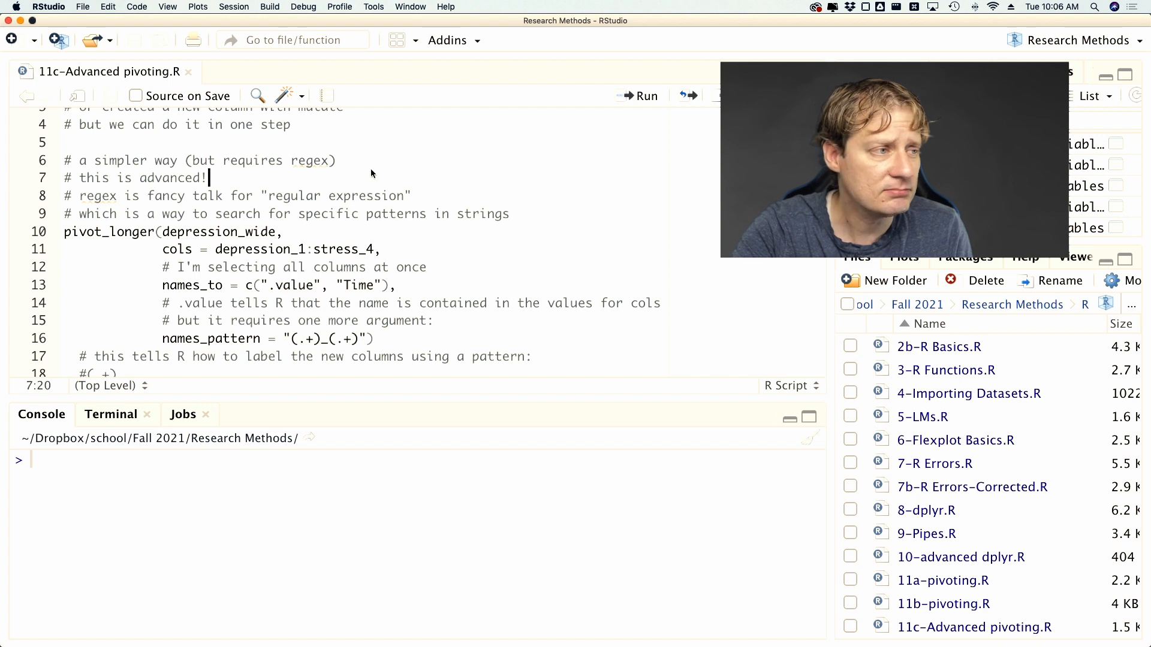
pyautogui.scroll(-3)
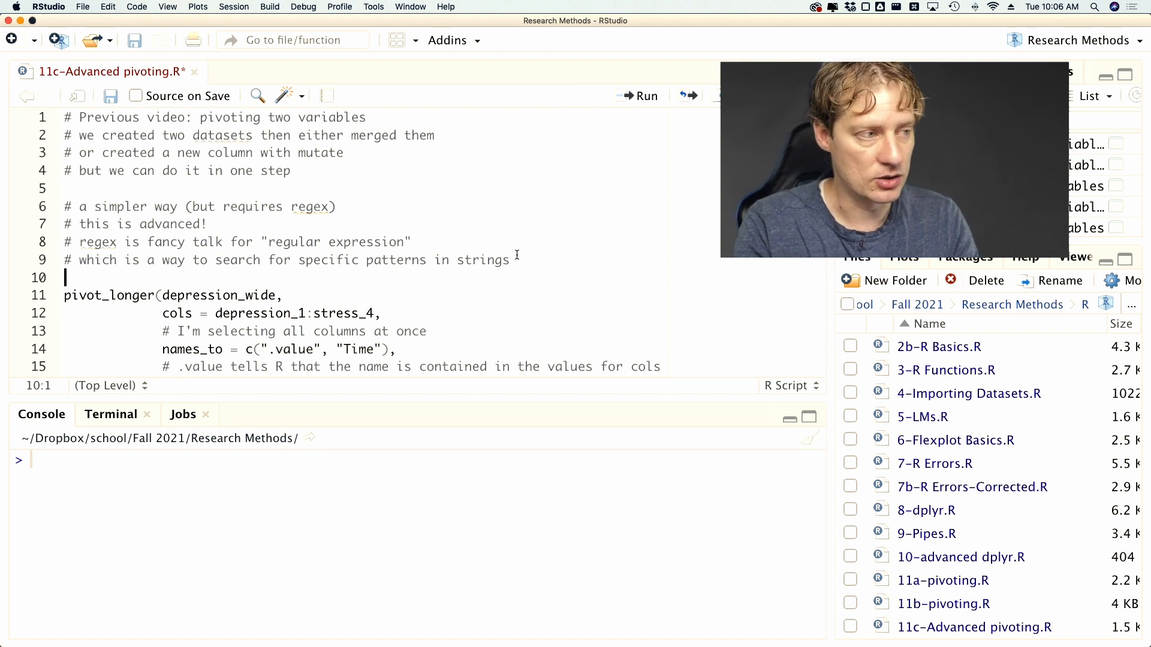
# Write depression_wide = read.csv("data/depression_wide.csv") on the blank line
pyautogui.write('depression_')
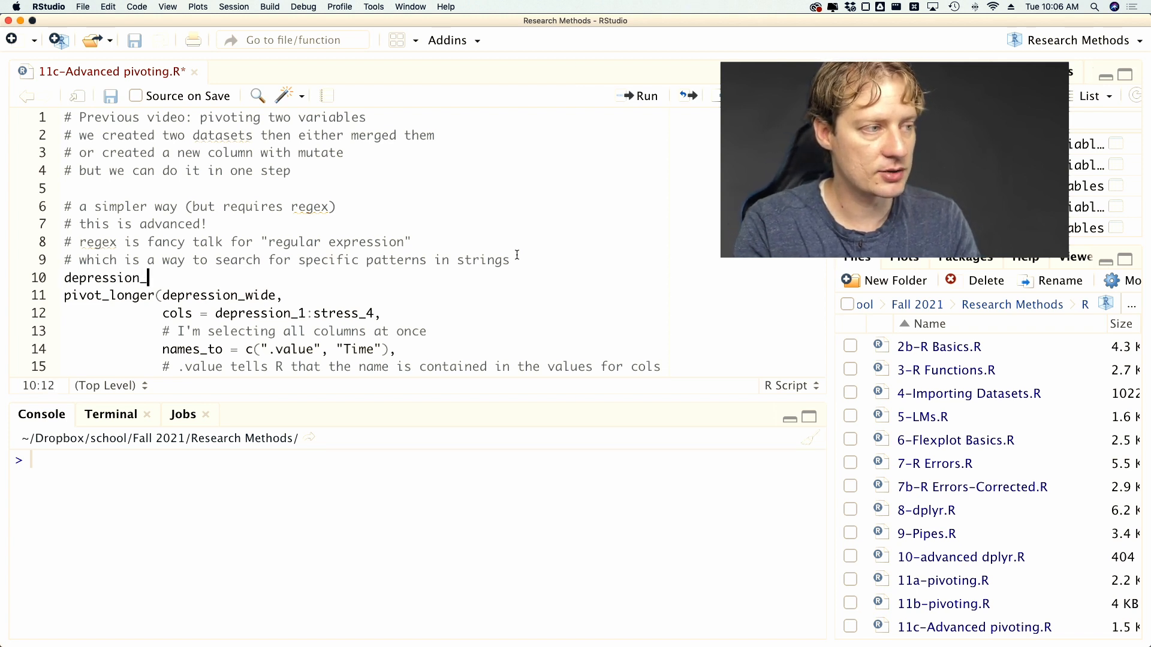
pyautogui.write('wide = read.cs')
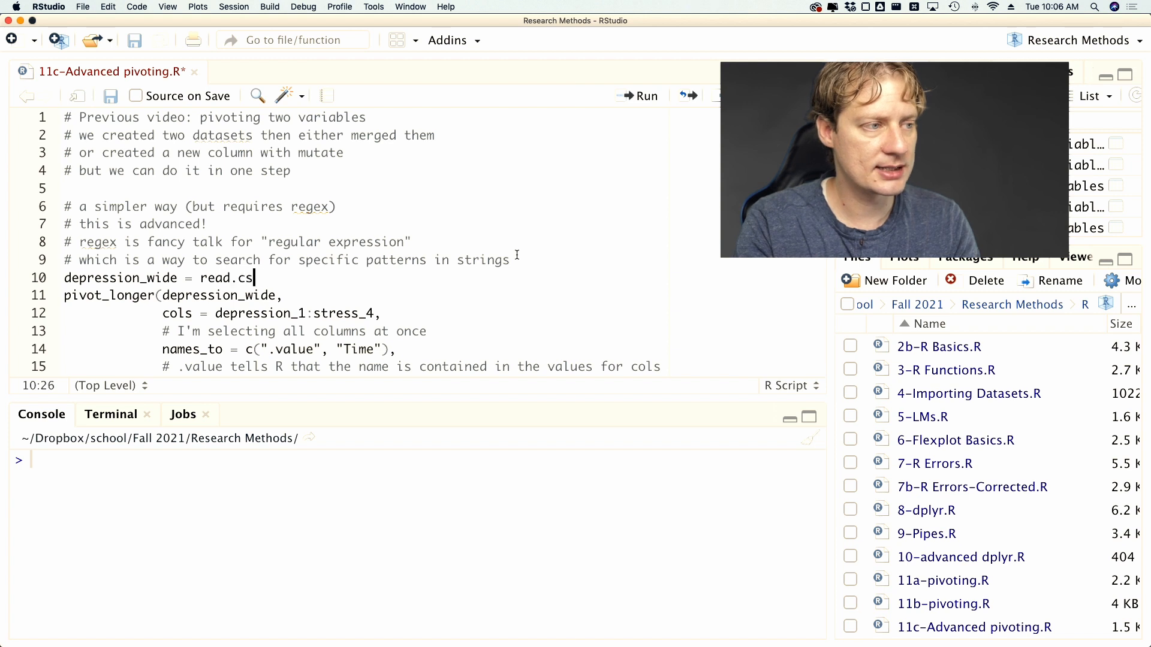
pyautogui.write('v("data/")')
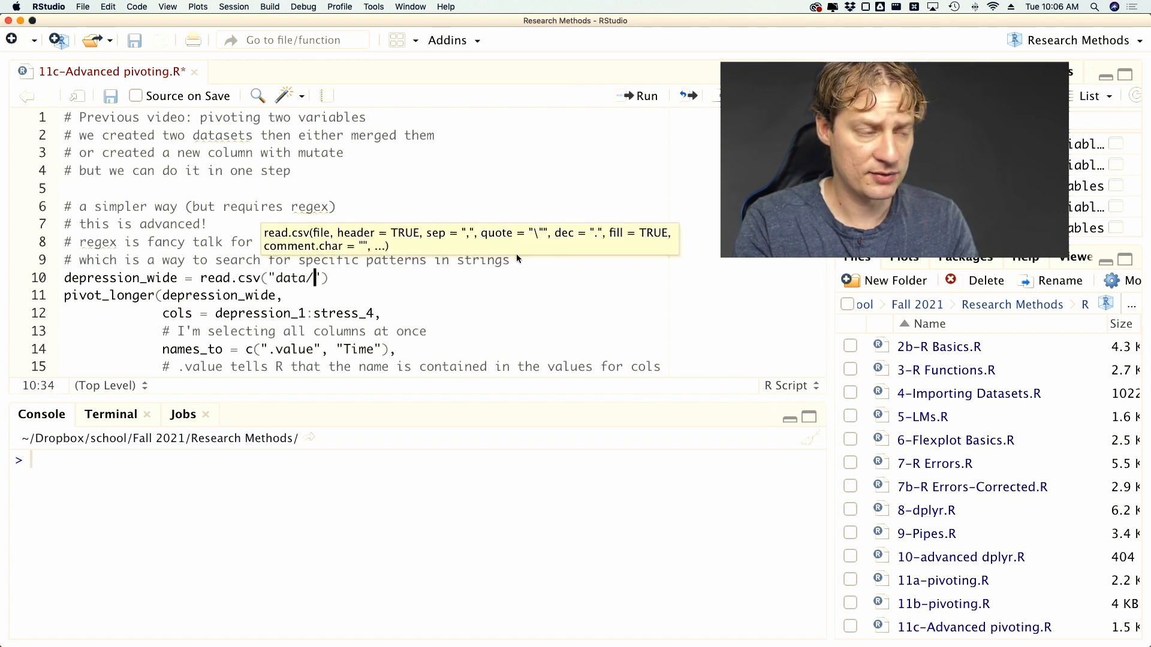
pyautogui.write('depression_w')
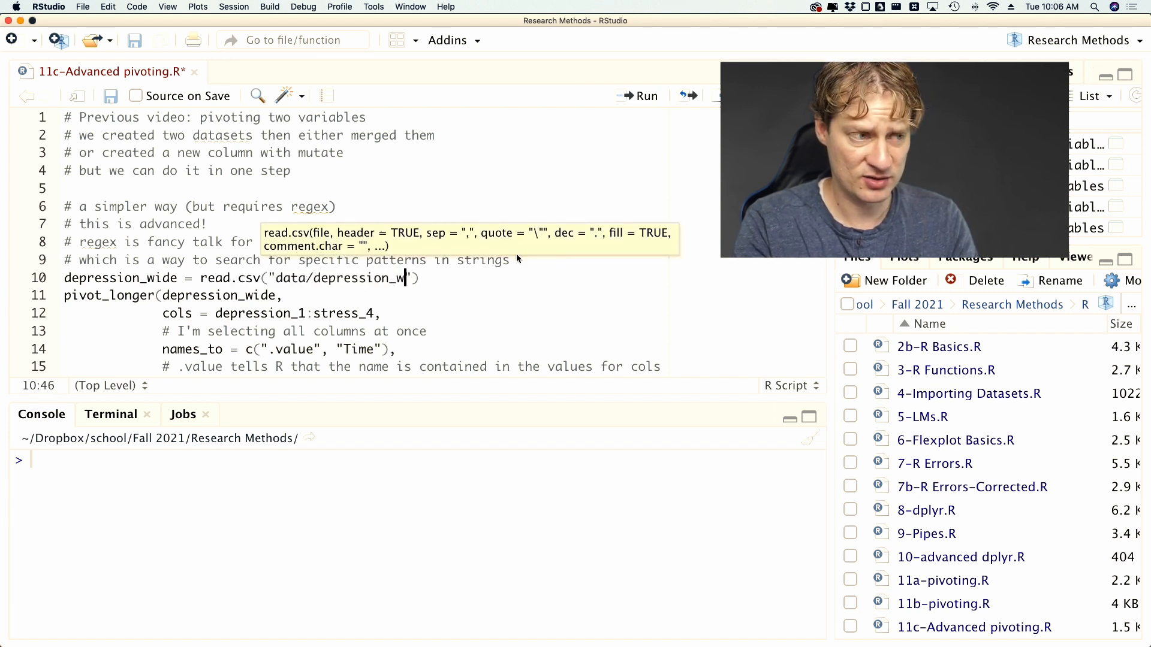
pyautogui.write('ide.csv')
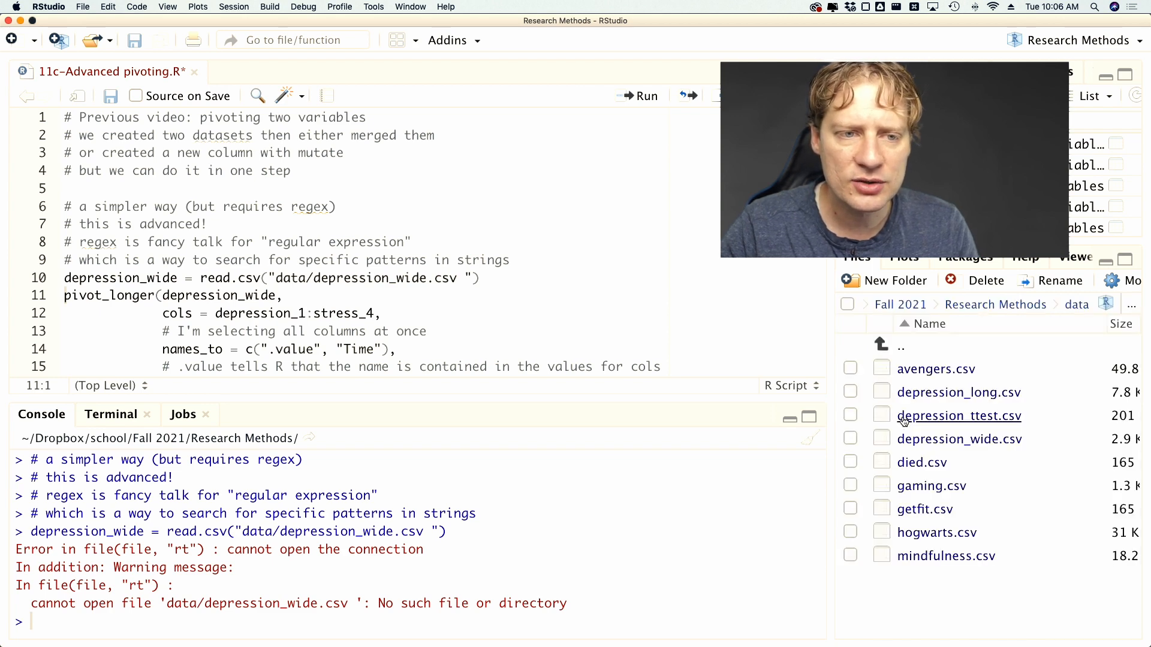
pyautogui.moveTo(958, 392)
pyautogui.write('head(')
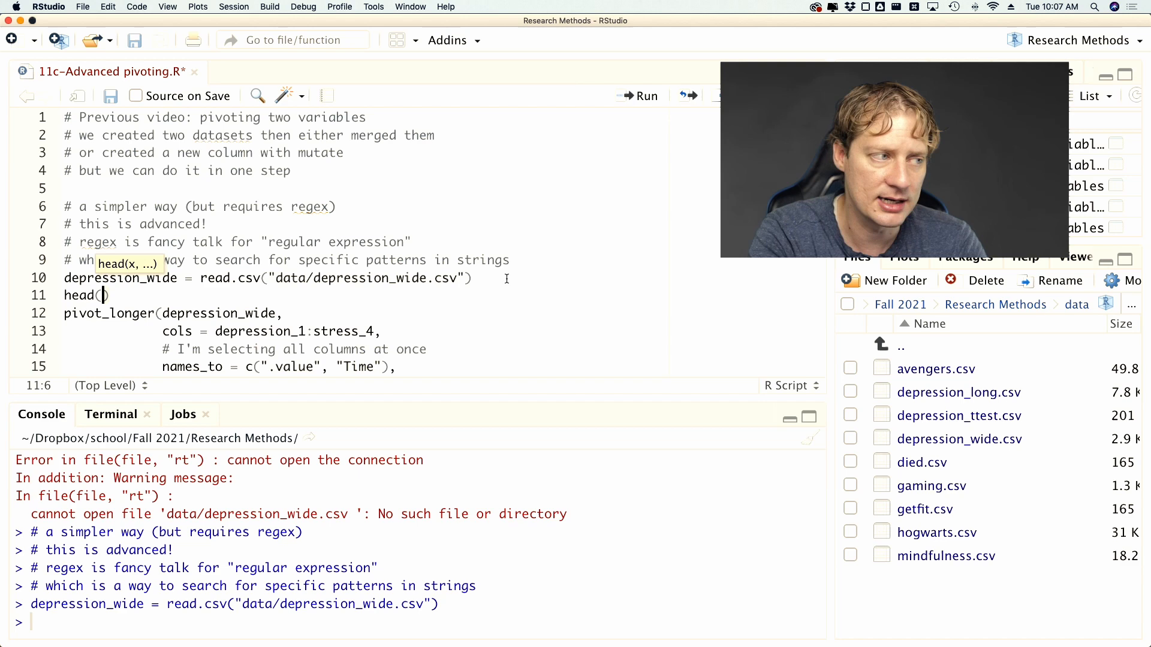
# Run head(depression_wide) to show its depression_1-4 and stress_1-4 columns in the console
pyautogui.write('depression_wide)')
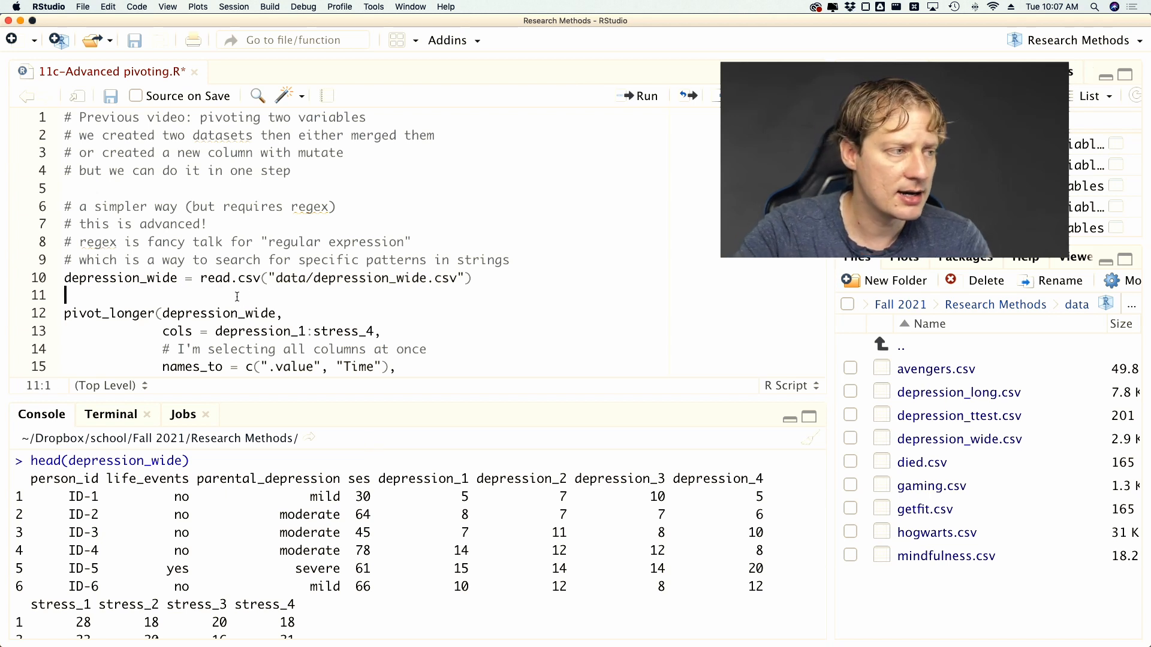
pyautogui.scroll(-3)
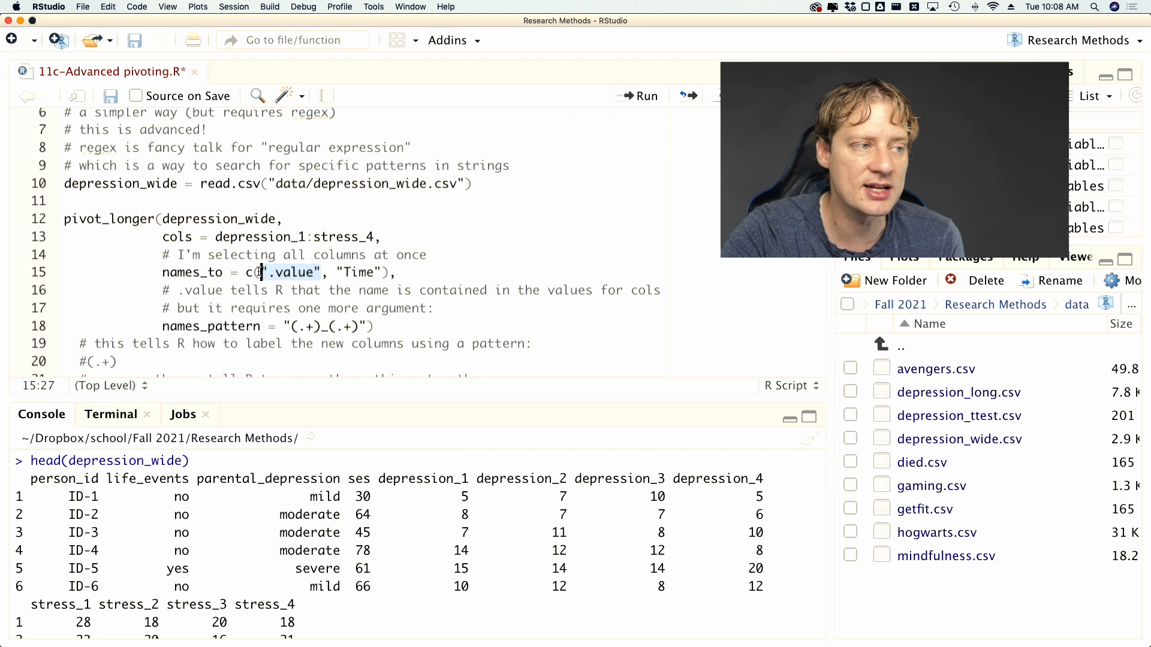
pyautogui.doubleClick(201, 289)
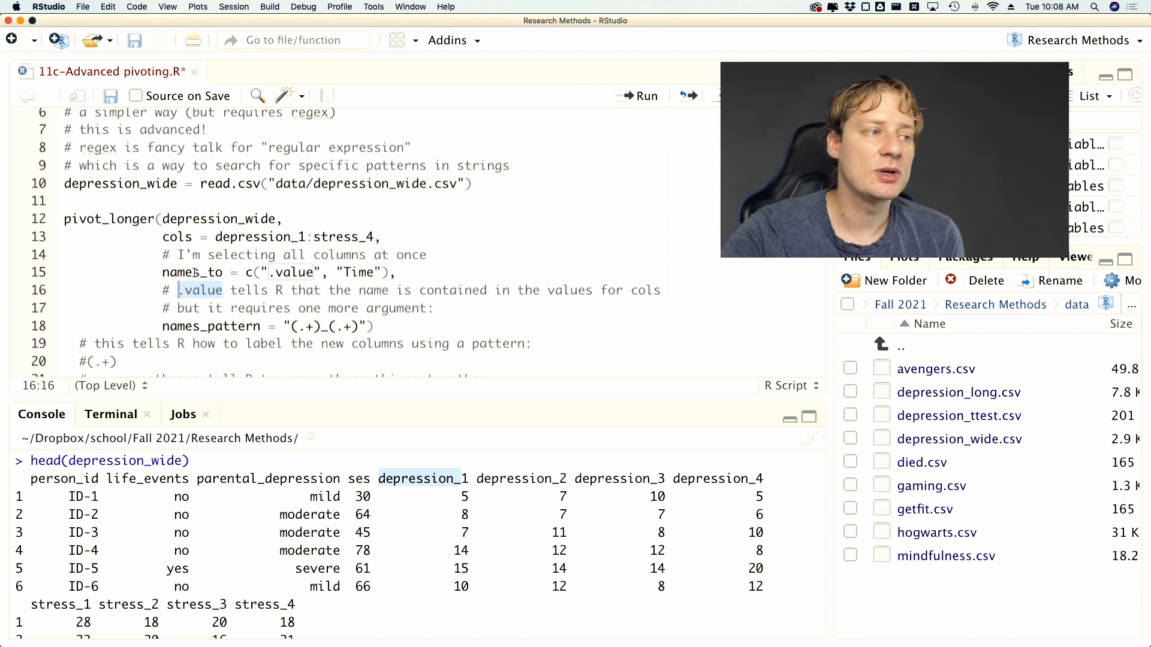
pyautogui.click(294, 273)
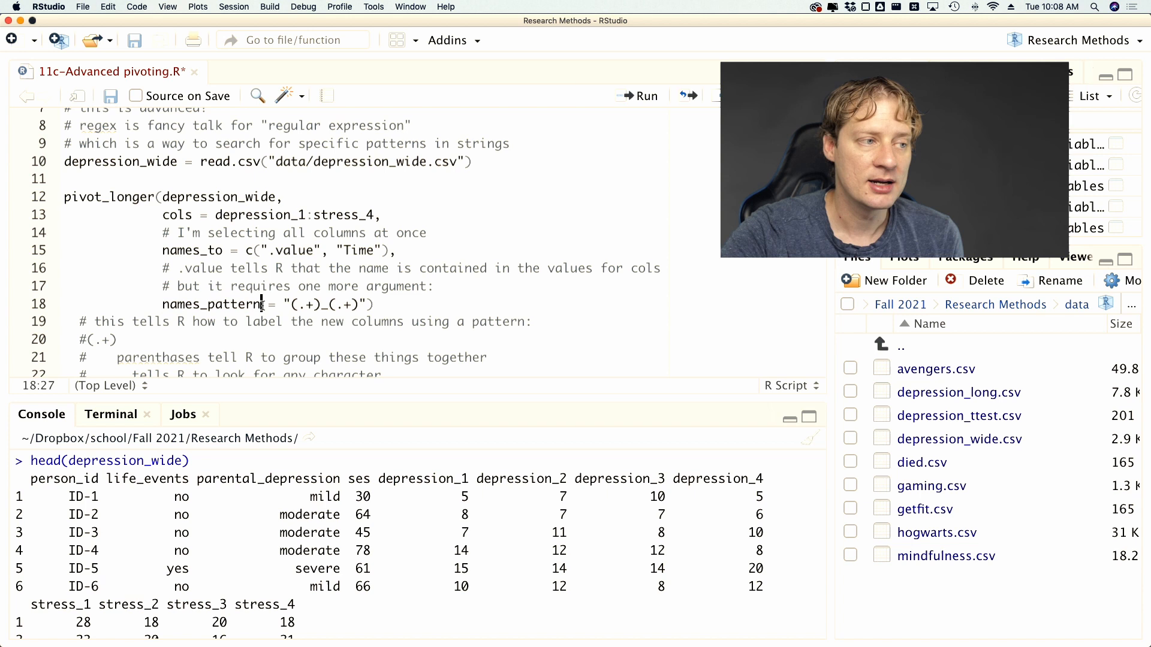
pyautogui.doubleClick(211, 303)
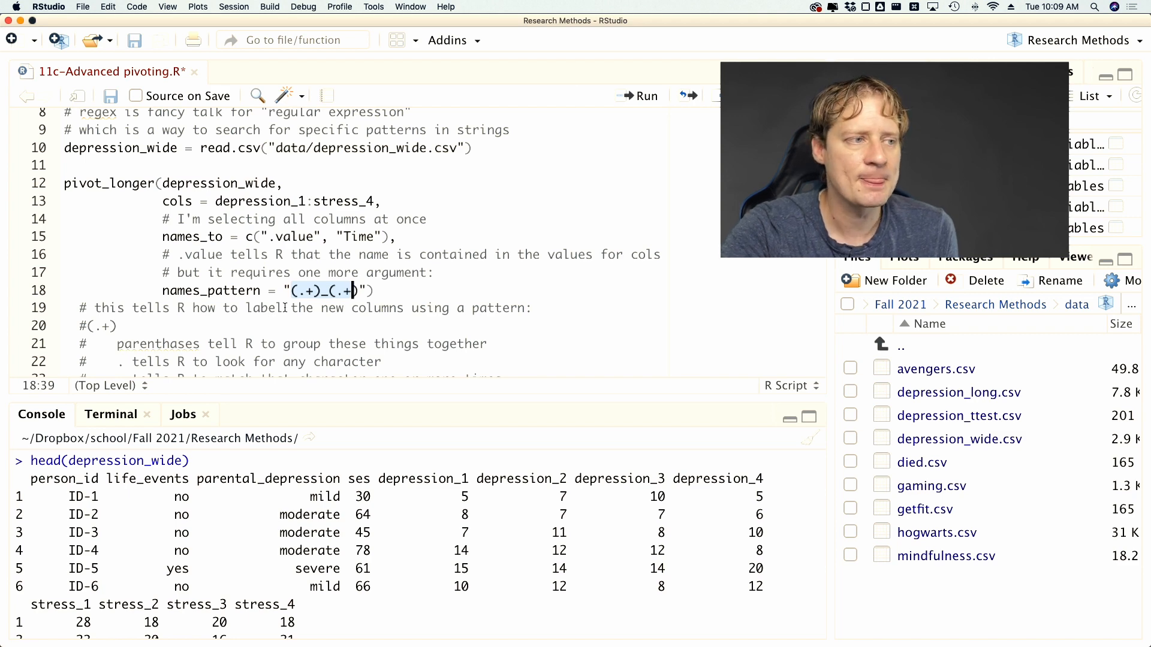
pyautogui.scroll(-3)
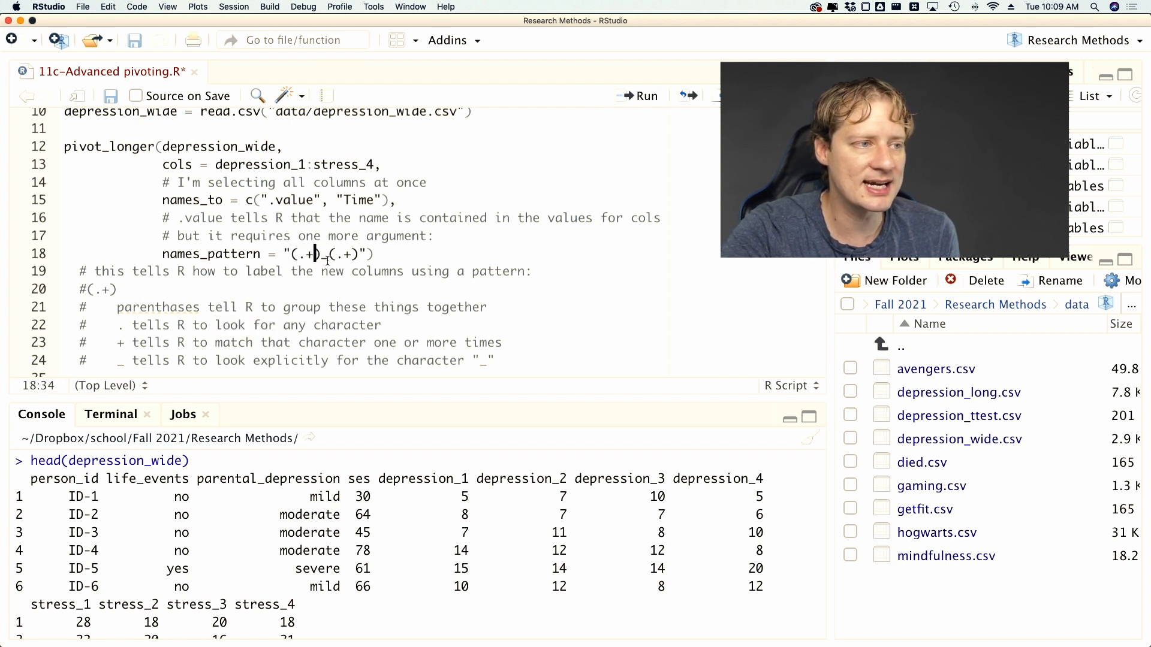
pyautogui.doubleClick(415, 479)
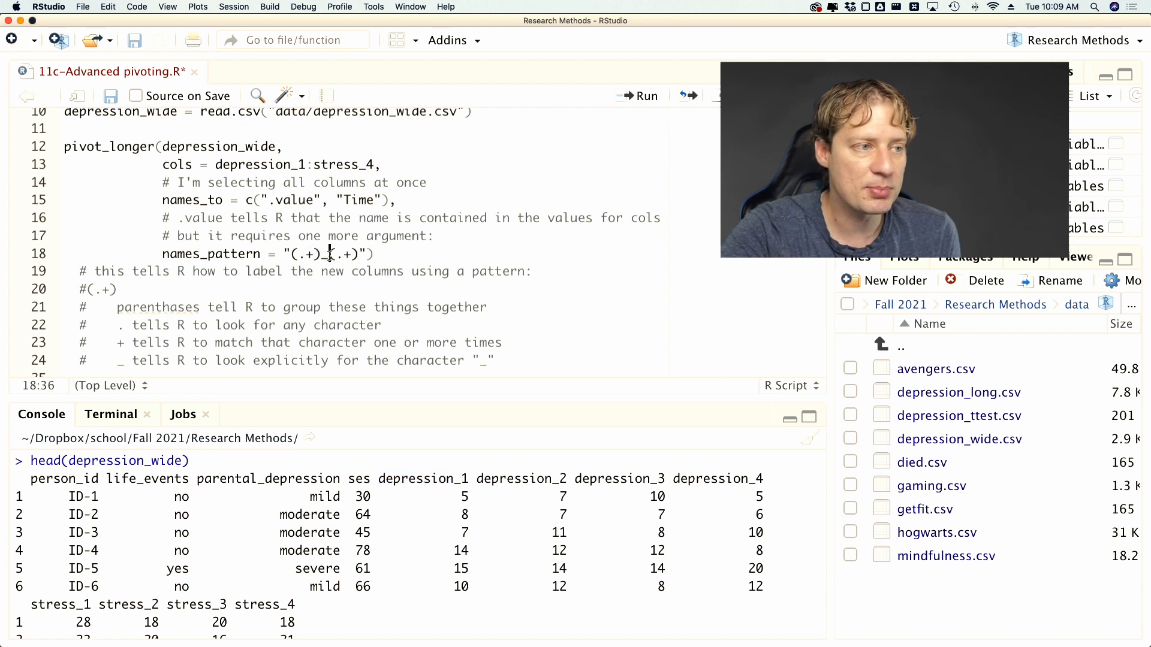
pyautogui.doubleClick(418, 478)
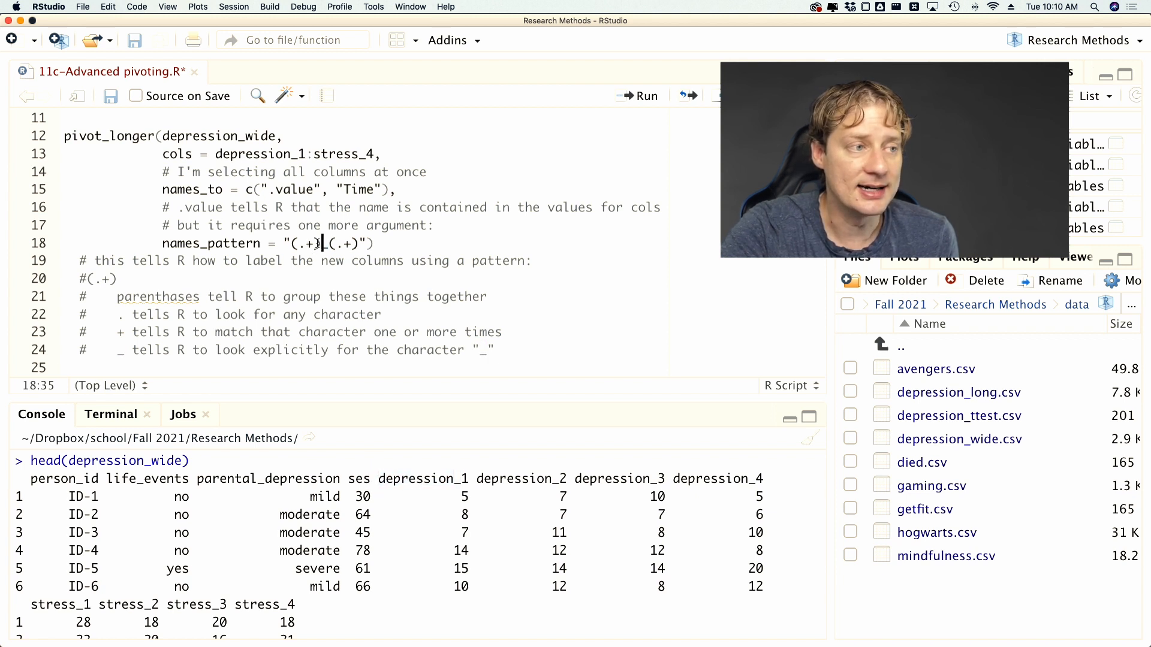
pyautogui.doubleClick(308, 243)
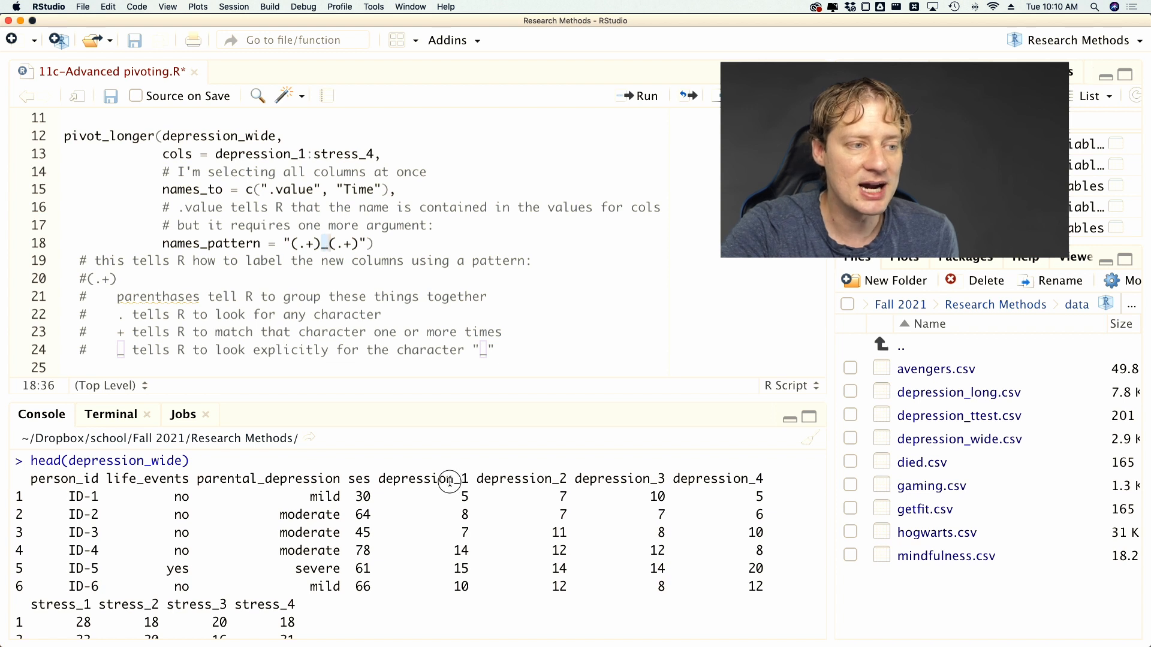
pyautogui.doubleClick(416, 478)
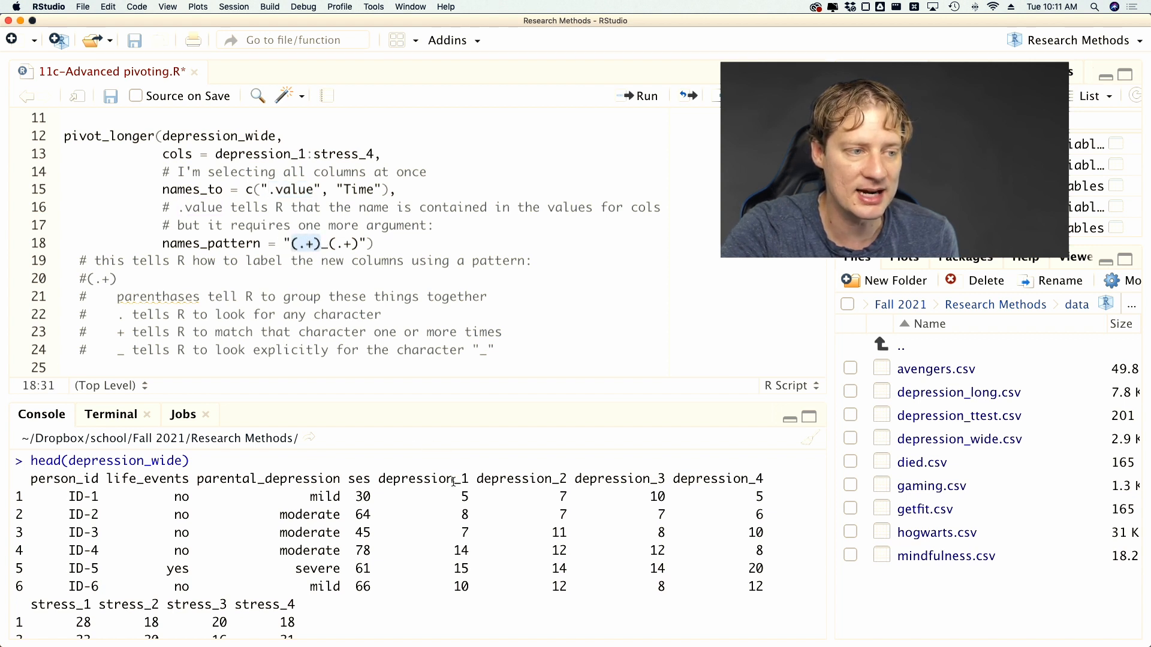
pyautogui.doubleClick(417, 479)
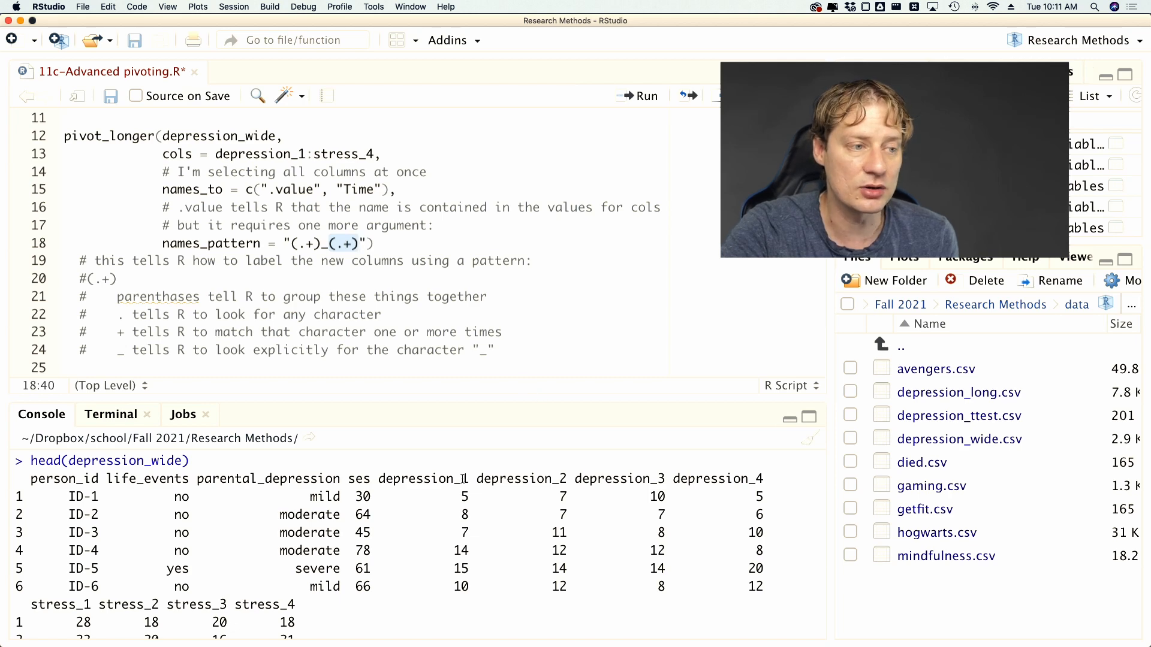
pyautogui.scroll(-3)
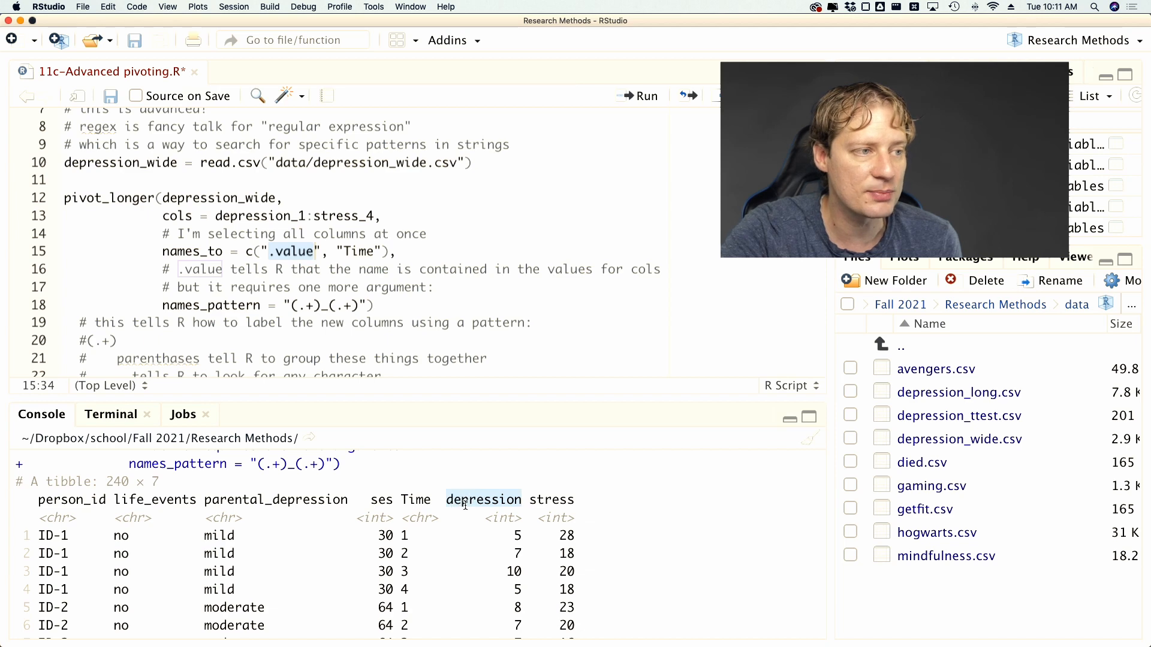
# Scroll the script down to the tidyr tidy-data vignette link and billboard practice section
pyautogui.scroll(-3)
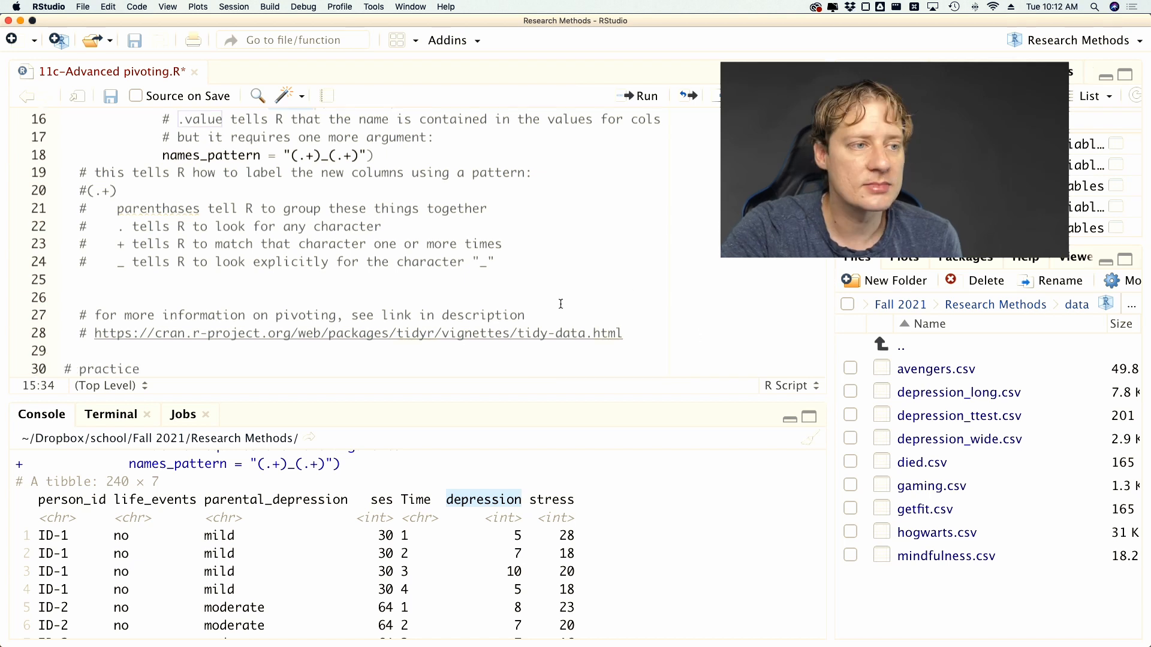
pyautogui.scroll(-3)
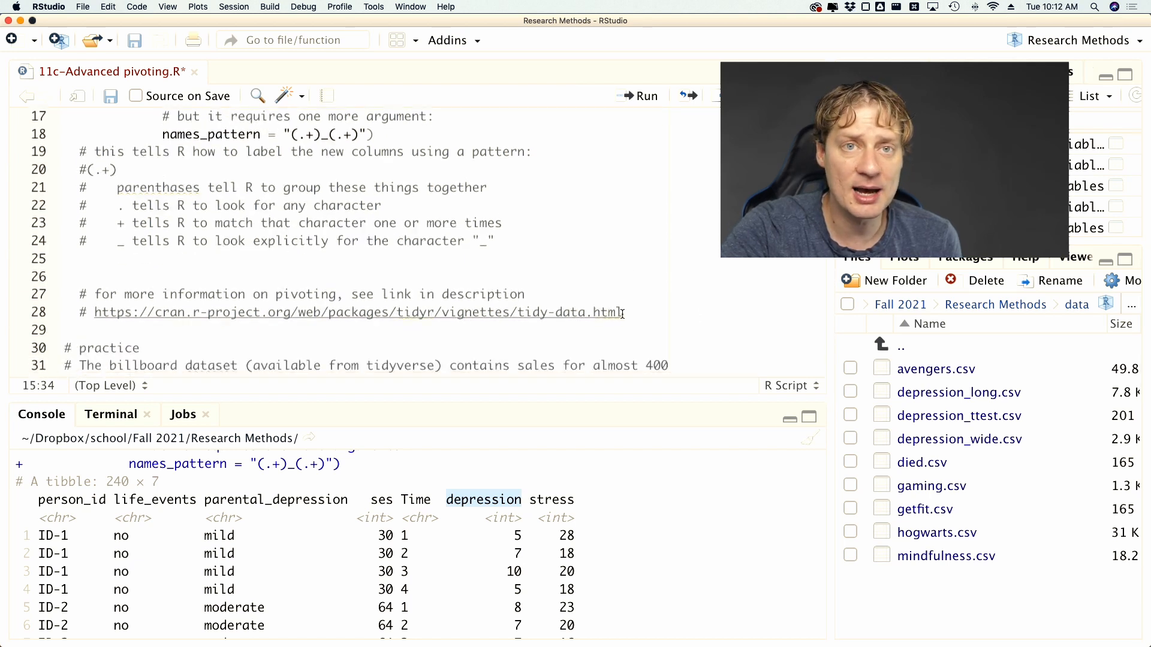